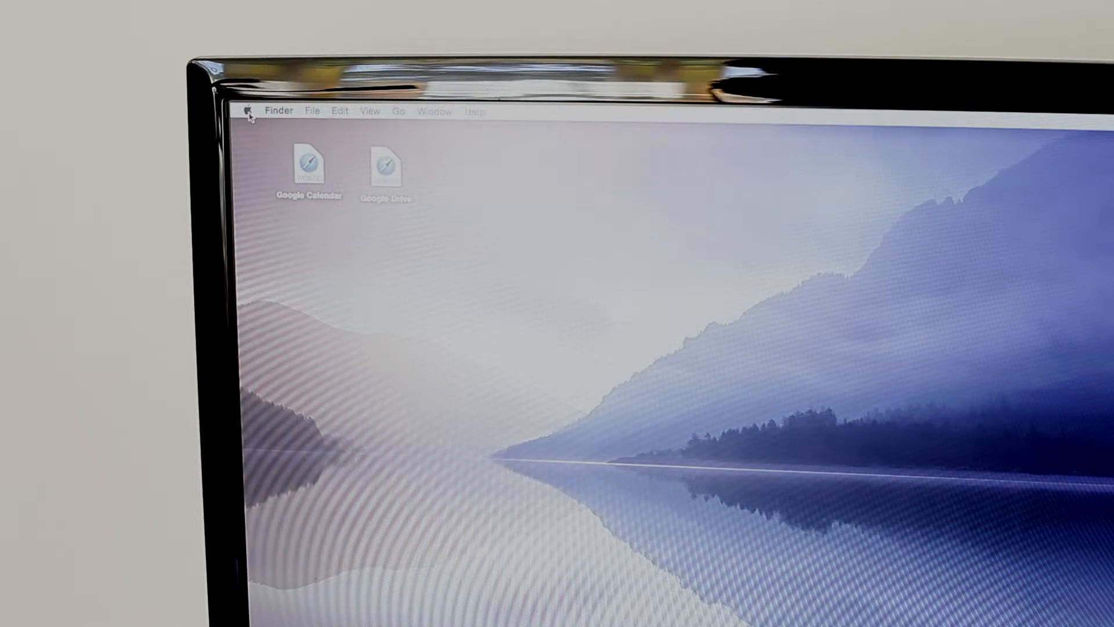
Confirm 6 GB 1600 MHz DDR3 memory in About This Mac, then shut the Mac down.
{"action": "left_click", "coordinate": [249, 111]}
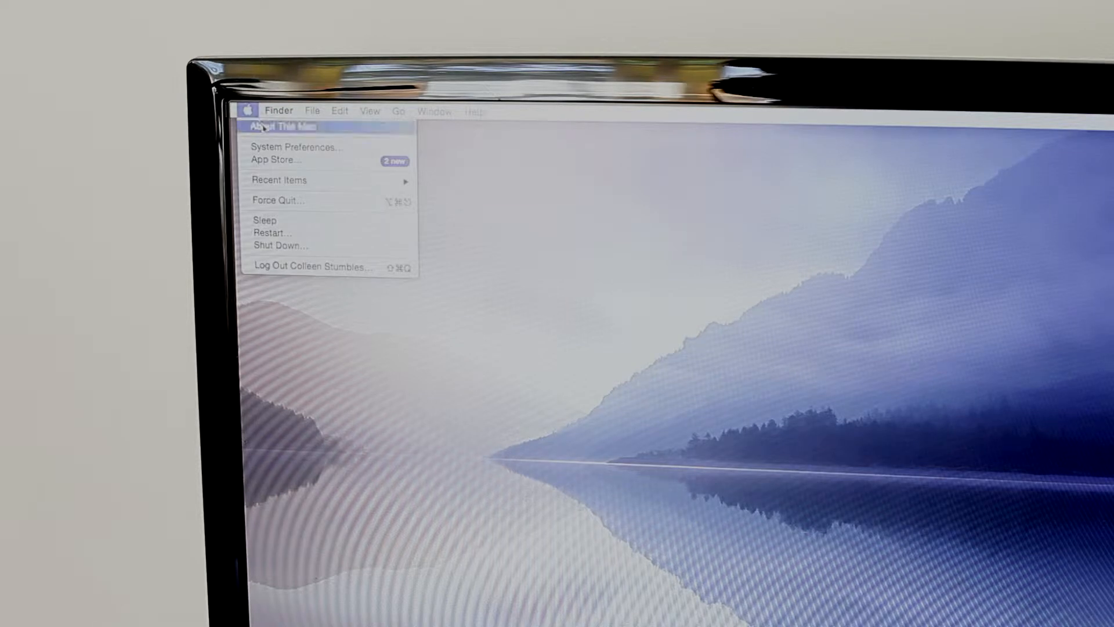
{"action": "left_click", "coordinate": [281, 126]}
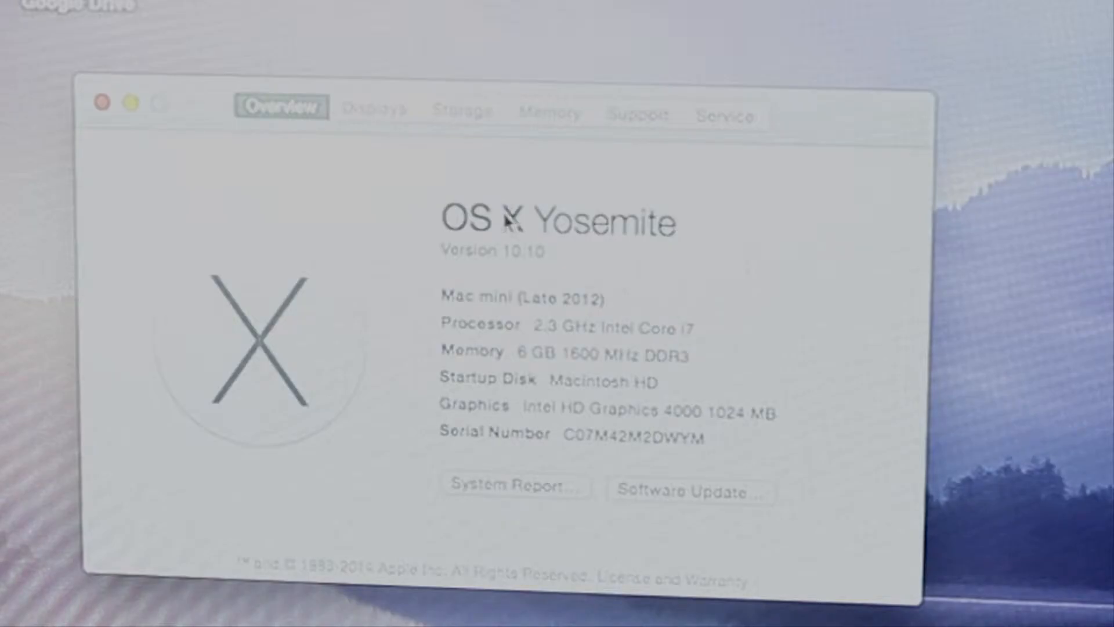
{"action": "mouse_move", "coordinate": [557, 287]}
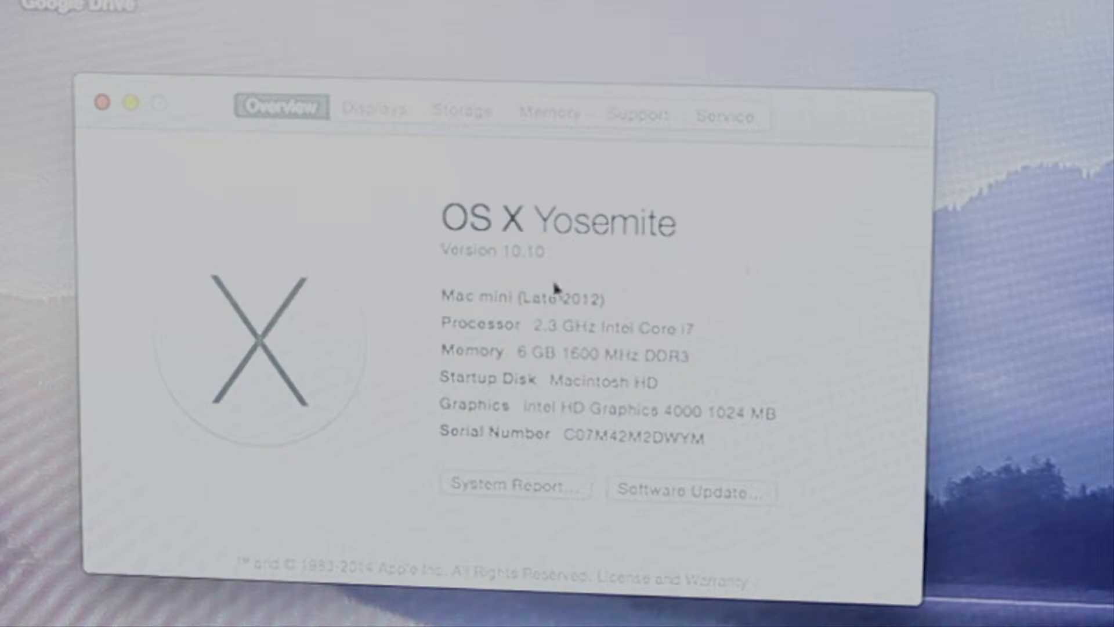
{"action": "mouse_move", "coordinate": [462, 338]}
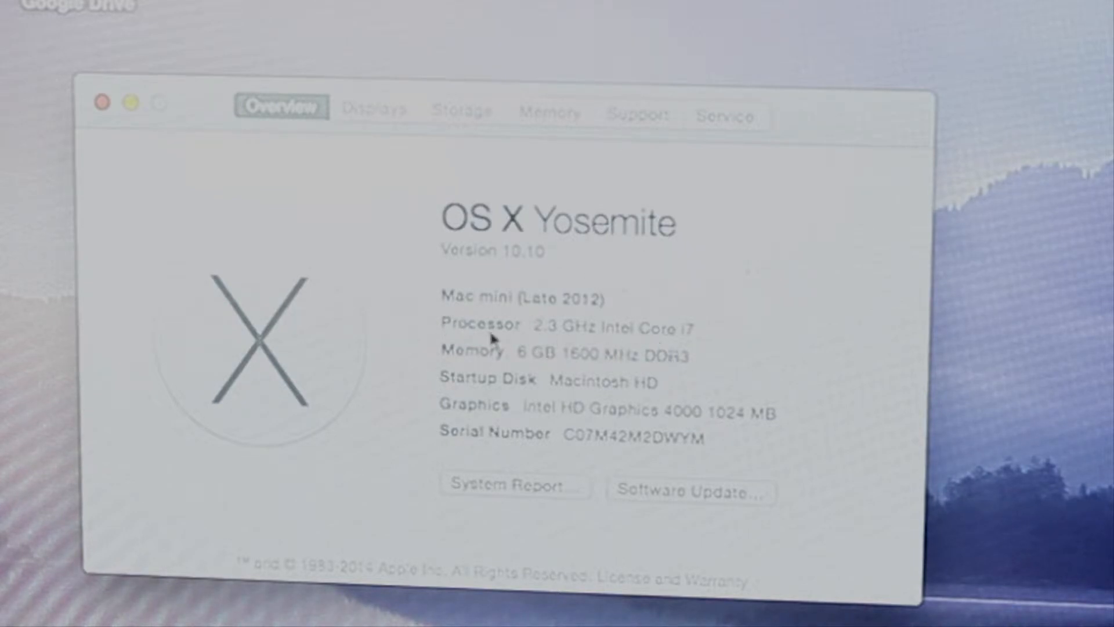
{"action": "mouse_move", "coordinate": [474, 358]}
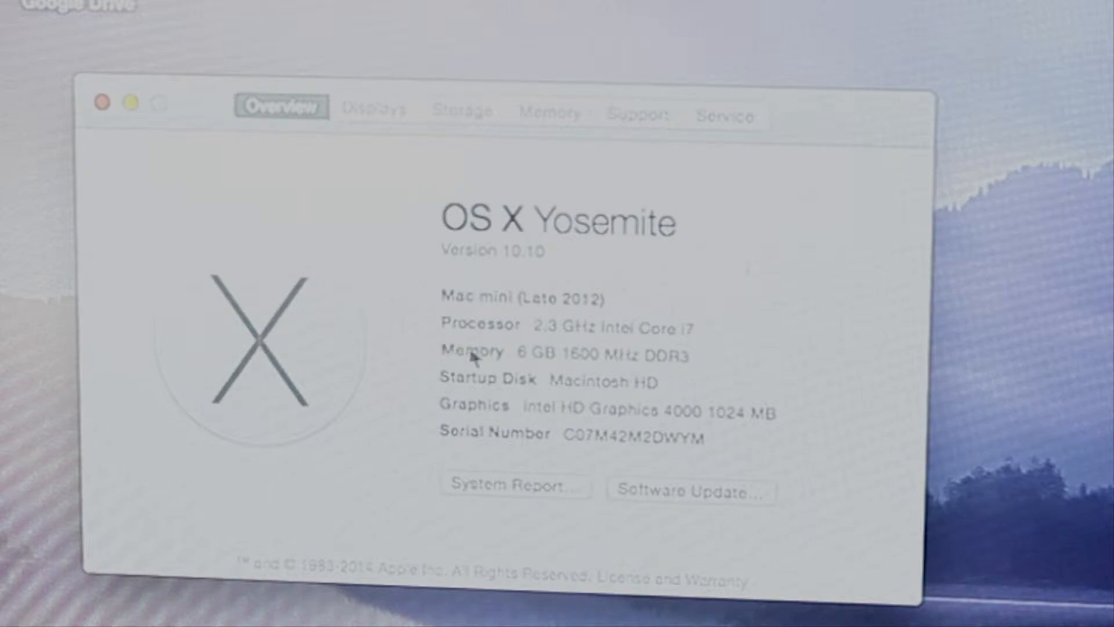
{"action": "mouse_move", "coordinate": [698, 394]}
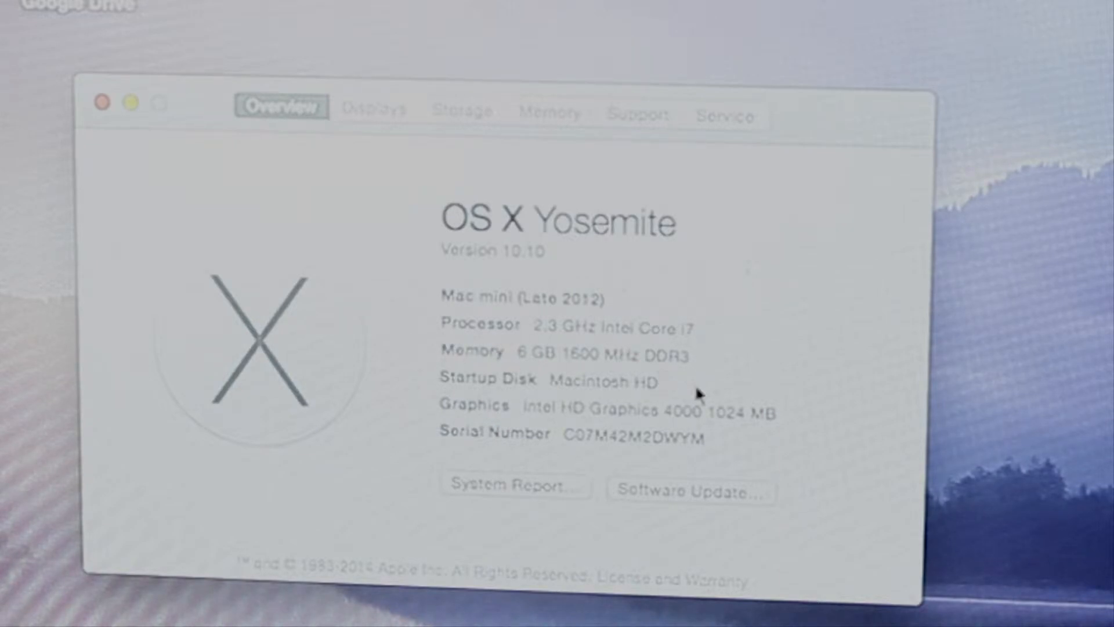
{"action": "mouse_move", "coordinate": [764, 365]}
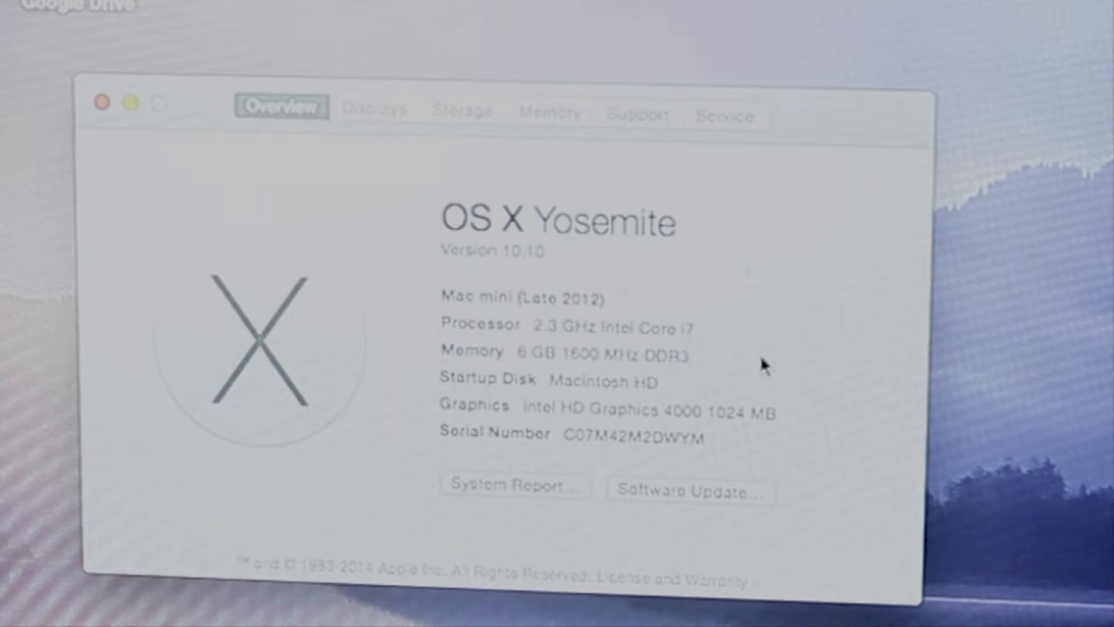
{"action": "mouse_move", "coordinate": [670, 370]}
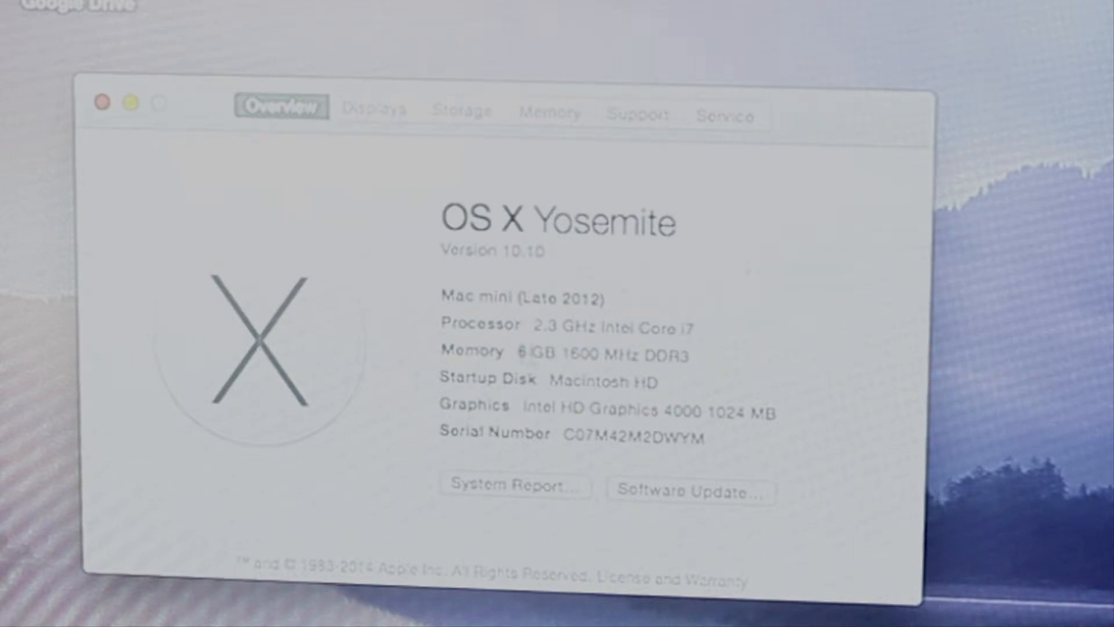
{"action": "mouse_move", "coordinate": [127, 160]}
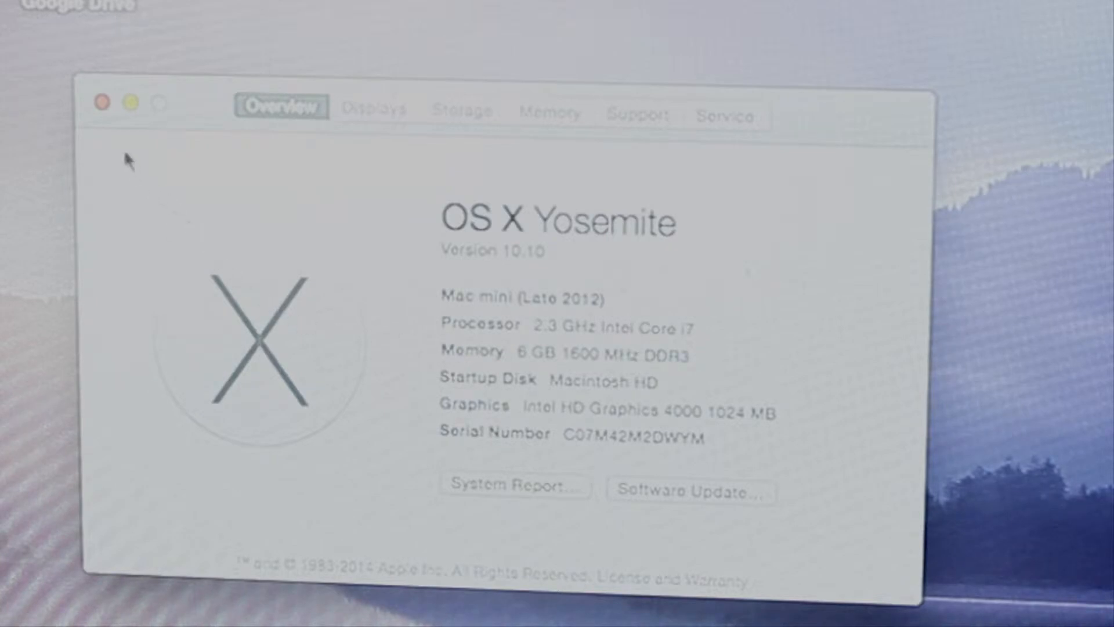
{"action": "mouse_move", "coordinate": [102, 102]}
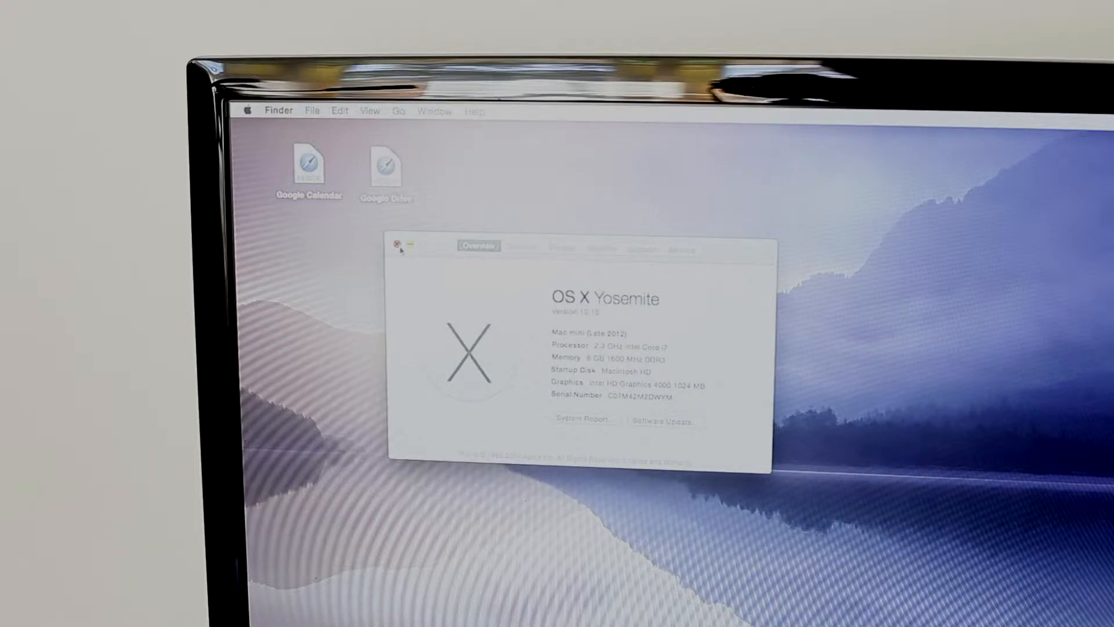
{"action": "left_click", "coordinate": [248, 111]}
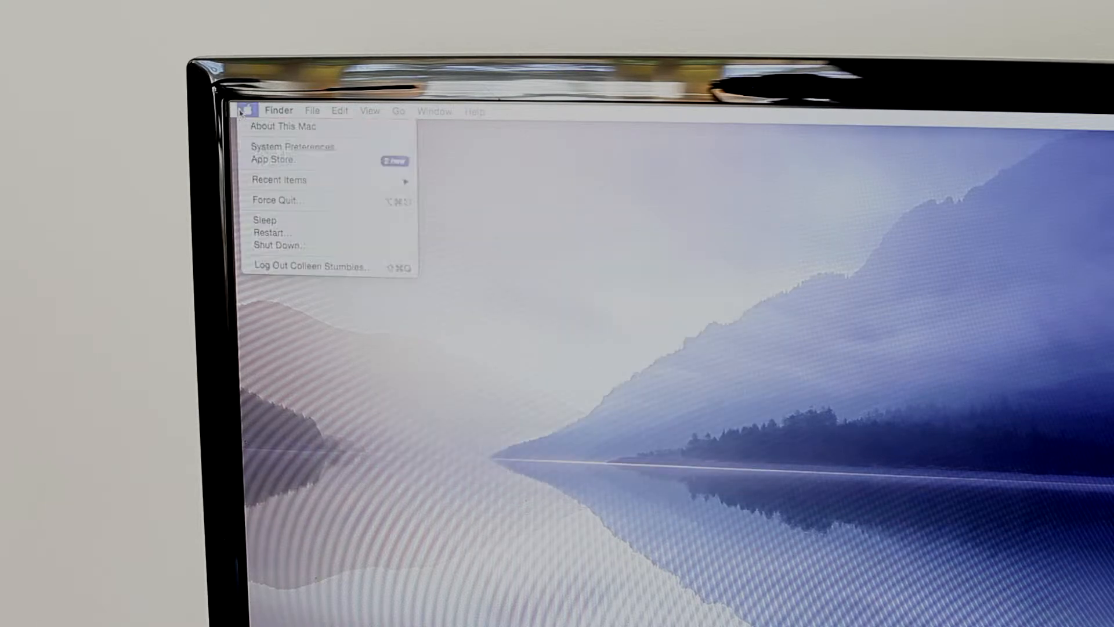
{"action": "left_click", "coordinate": [279, 245]}
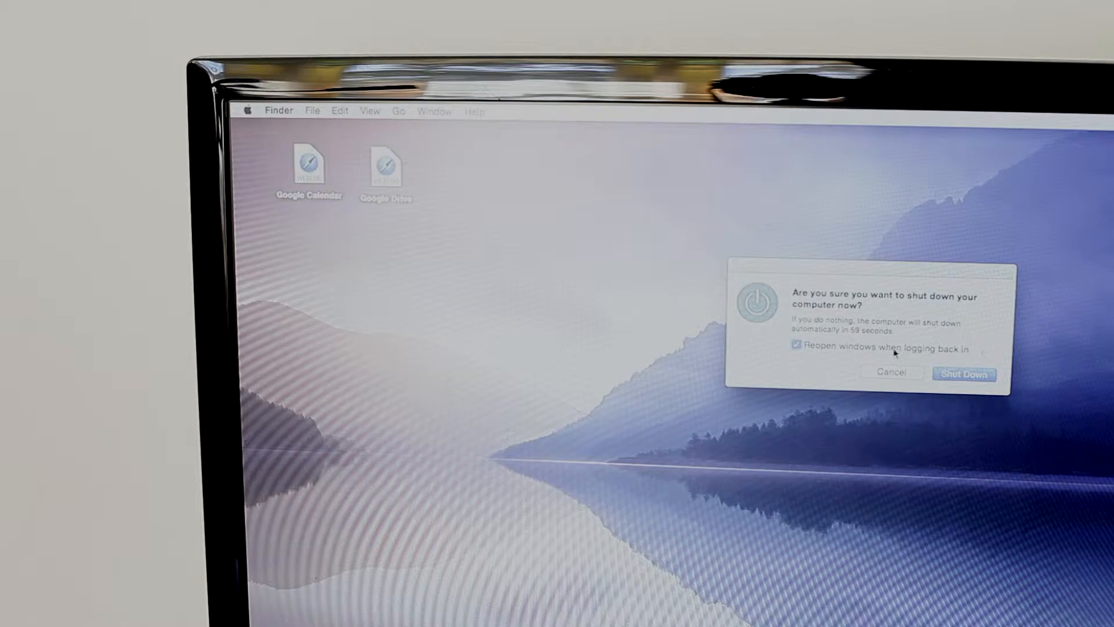
{"action": "left_click", "coordinate": [963, 373]}
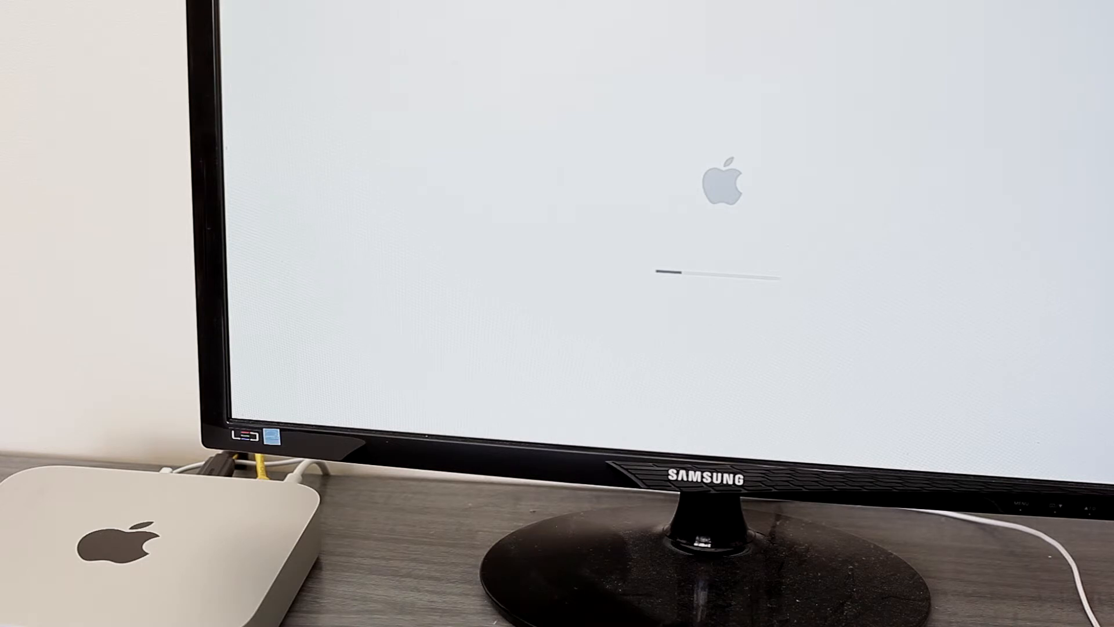